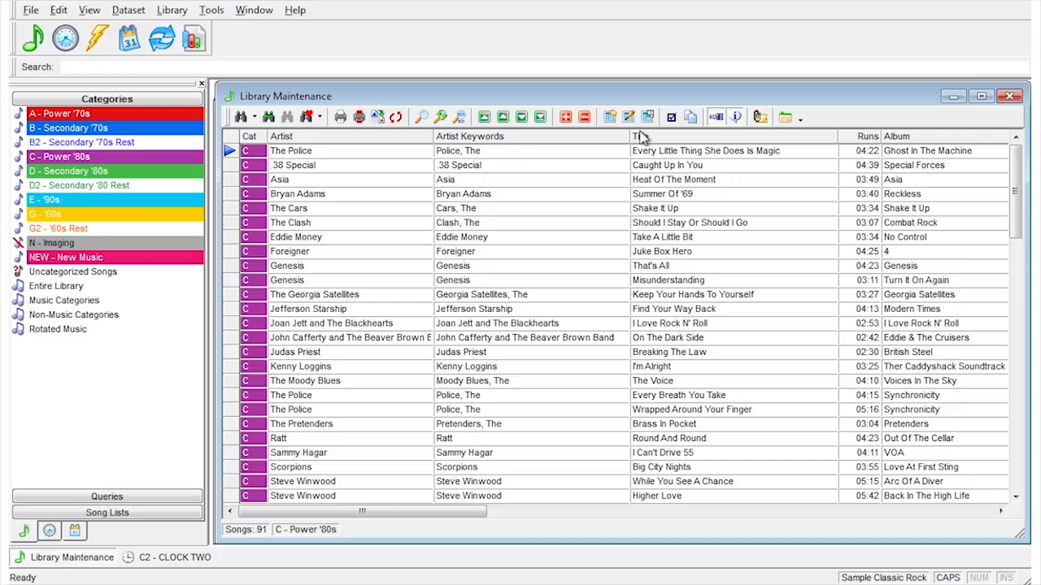
# Sort the 91 Power '80s songs by Title, ascending then descending (Z to A)
pyautogui.click(675, 136)
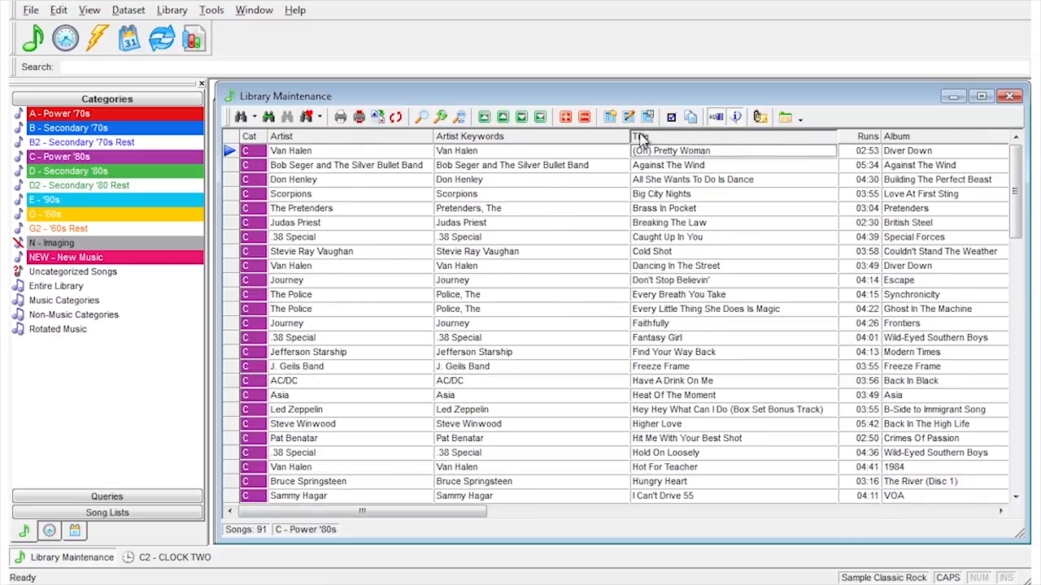
pyautogui.click(641, 136)
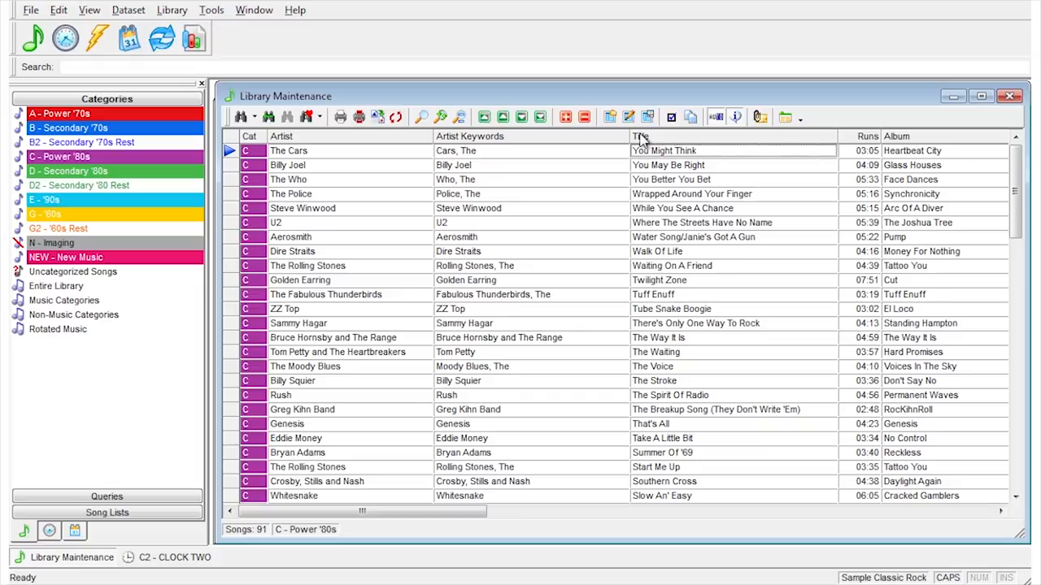
pyautogui.moveTo(467, 409)
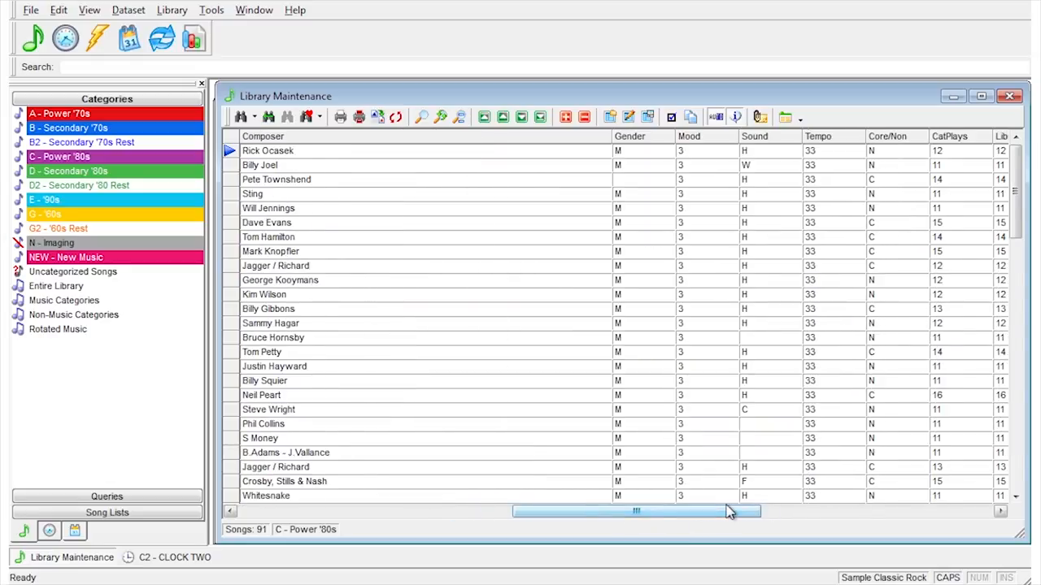
pyautogui.moveTo(776, 435)
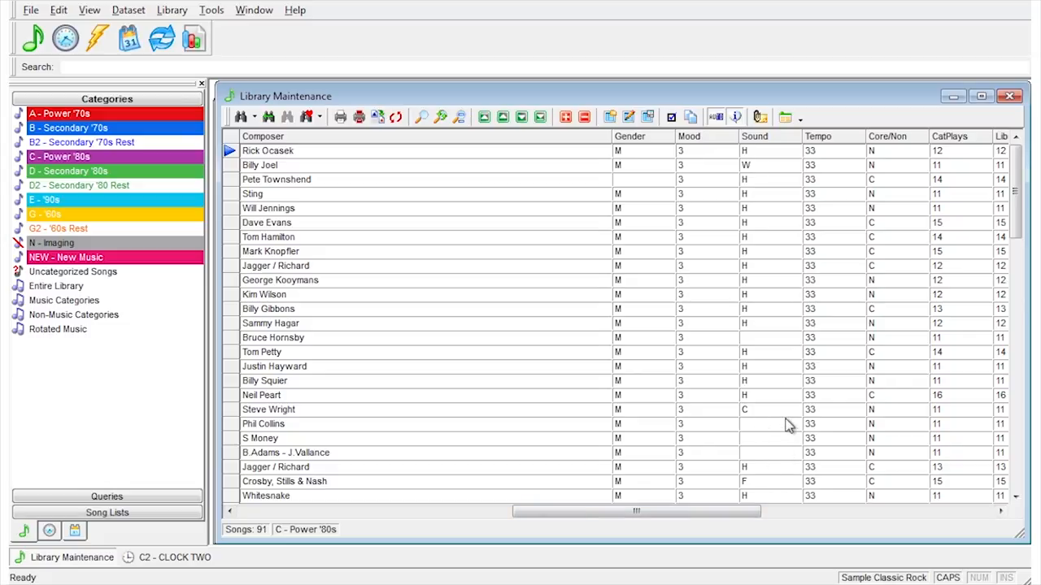
pyautogui.moveTo(747, 190)
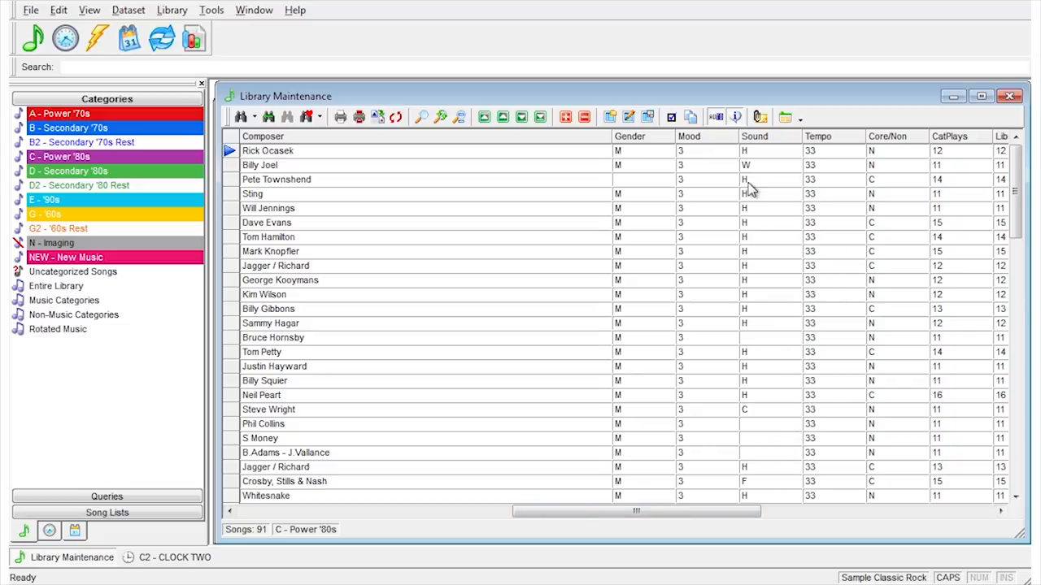